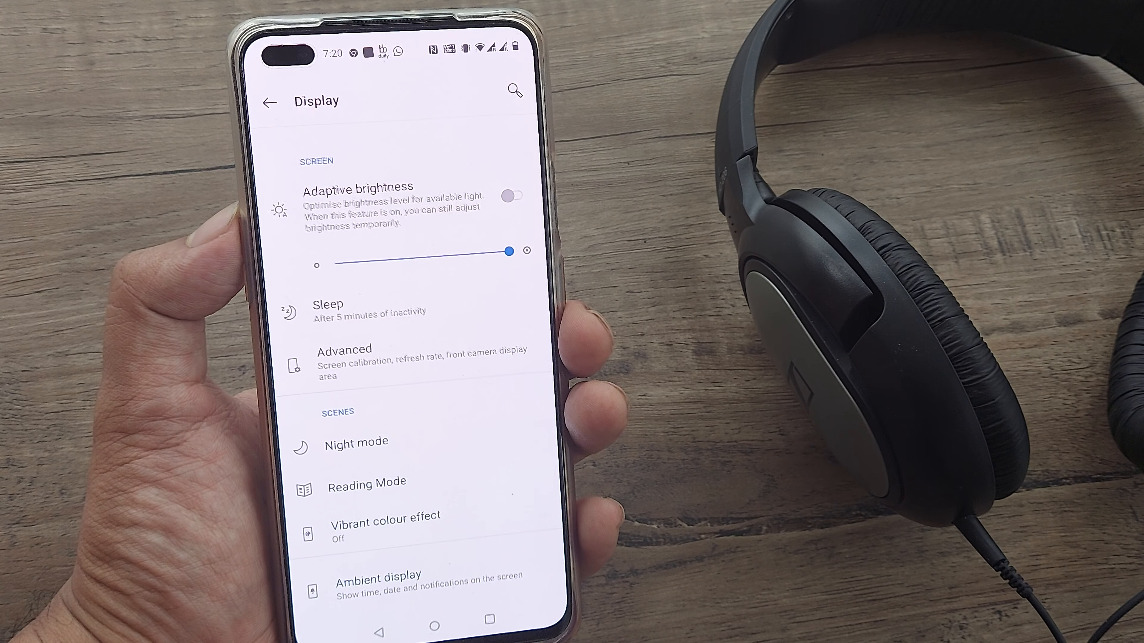
- Set the refresh rate to 60Hz under Advanced display settings and go back to the main list
click(344, 358)
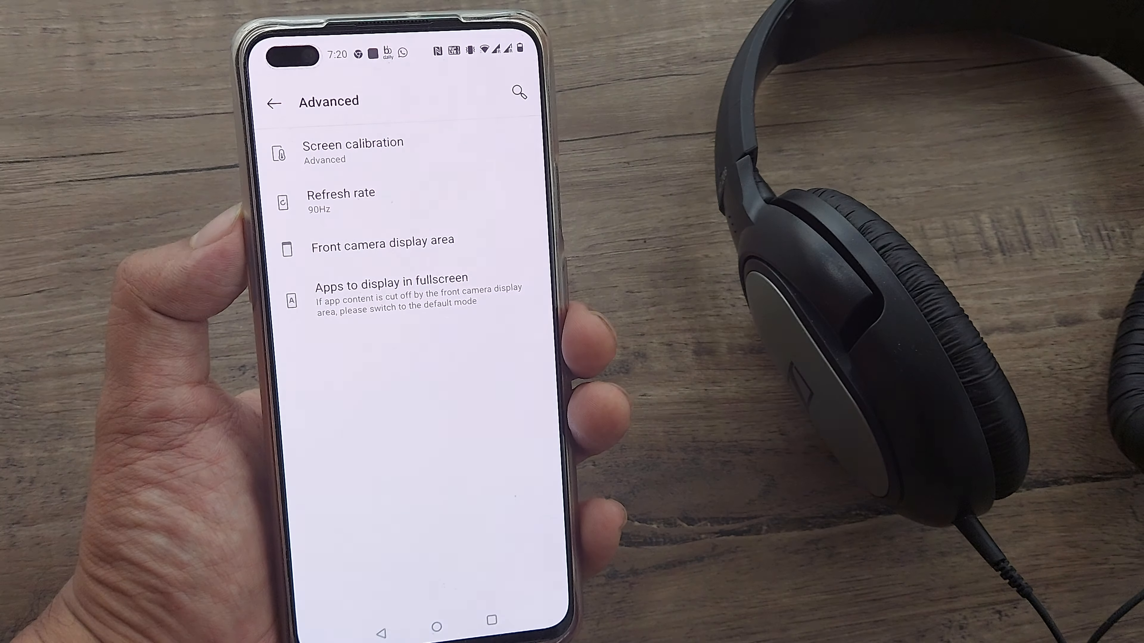
click(340, 201)
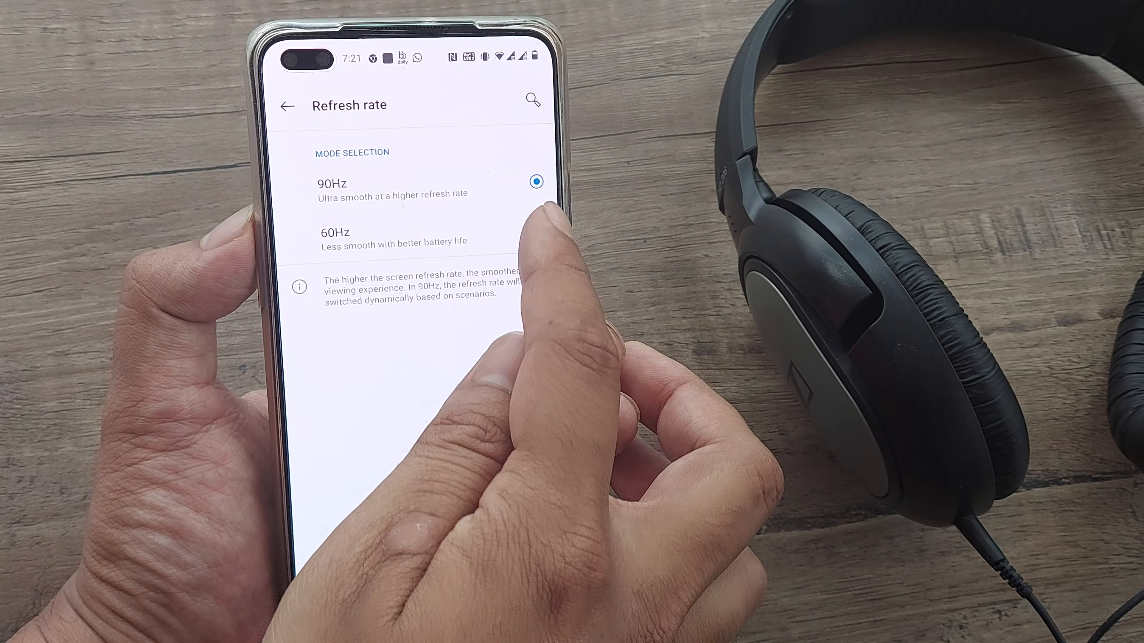
click(535, 224)
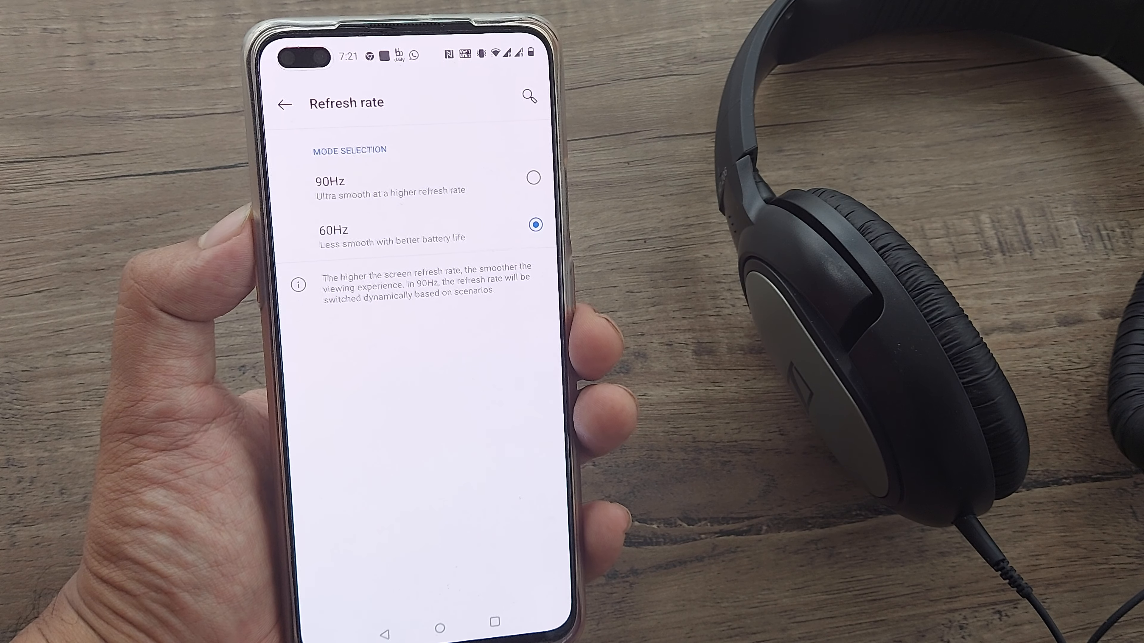
click(287, 104)
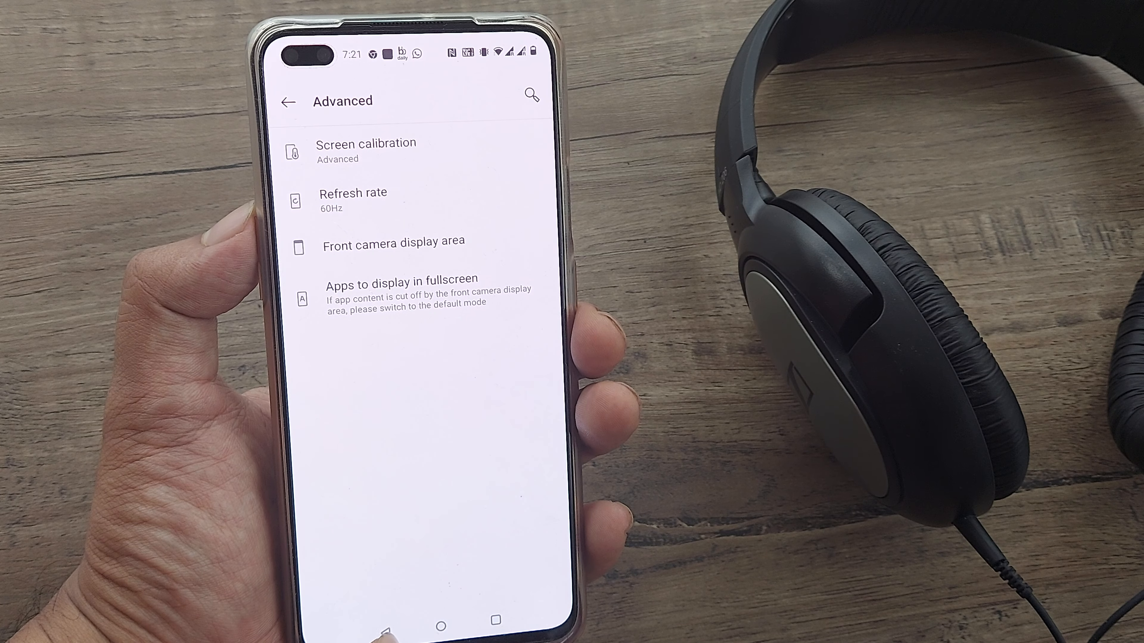
click(289, 101)
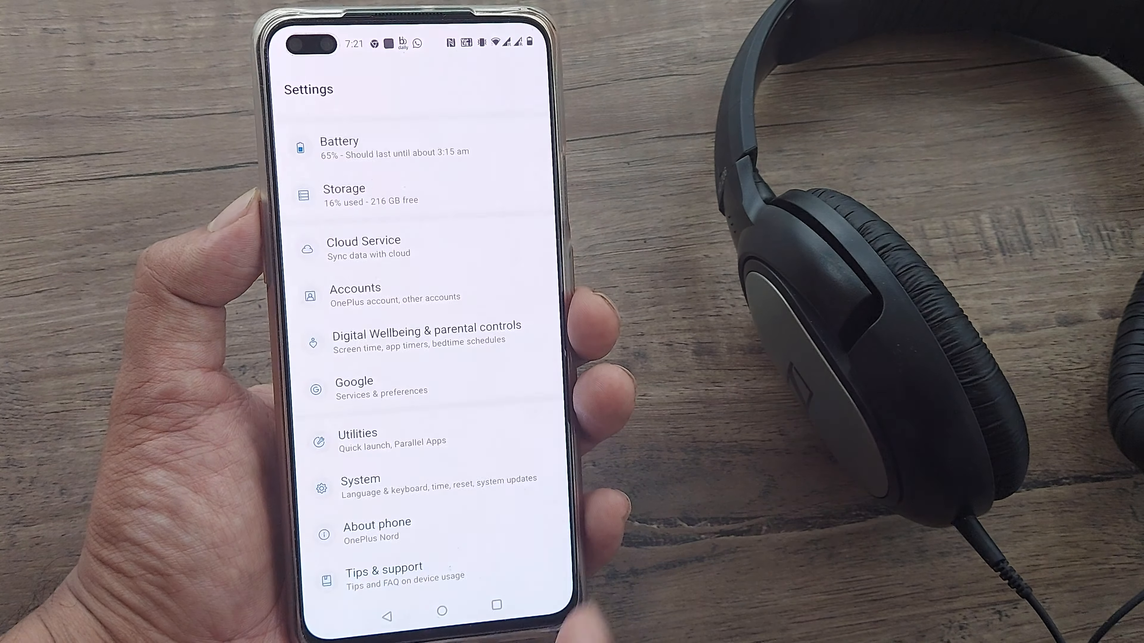
- Open System > Developer options and search the settings for 'draw'
click(377, 530)
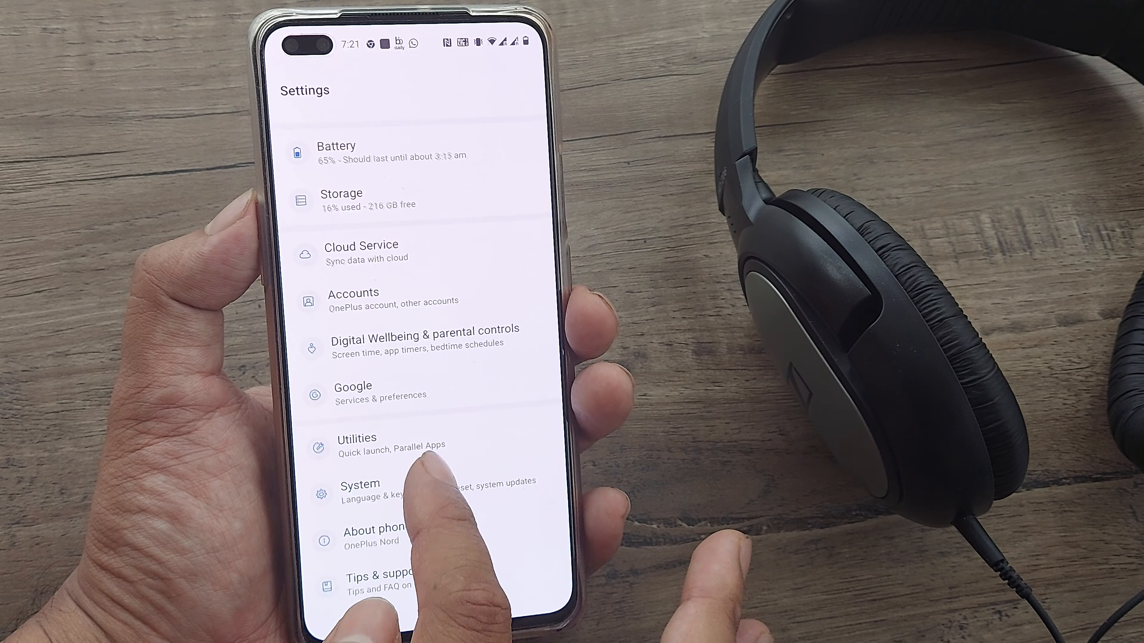
click(359, 485)
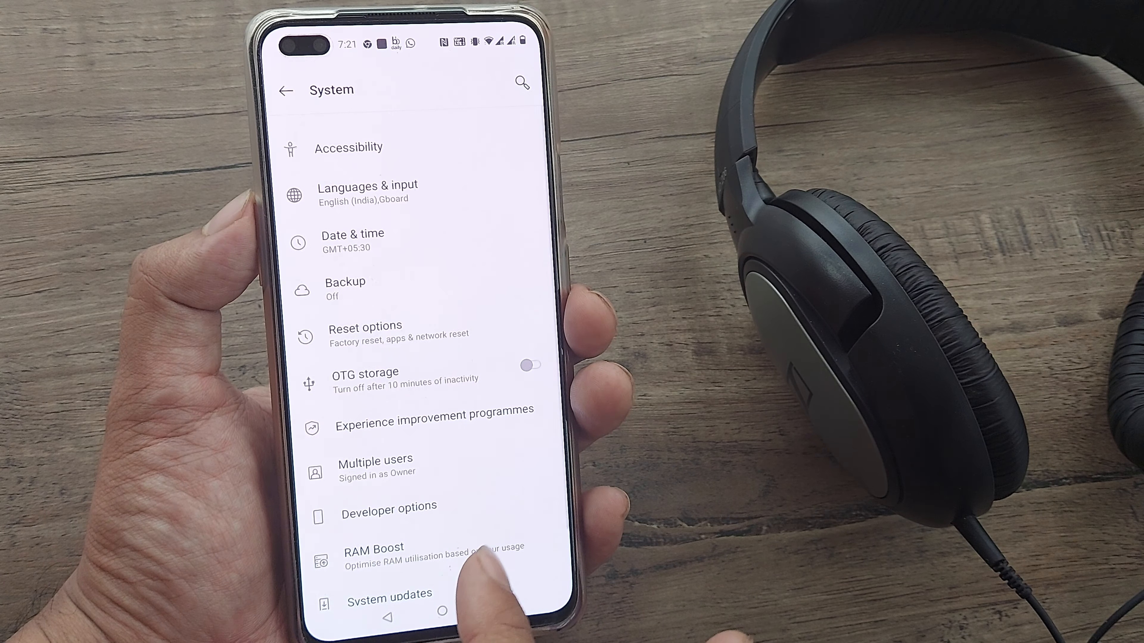
click(389, 506)
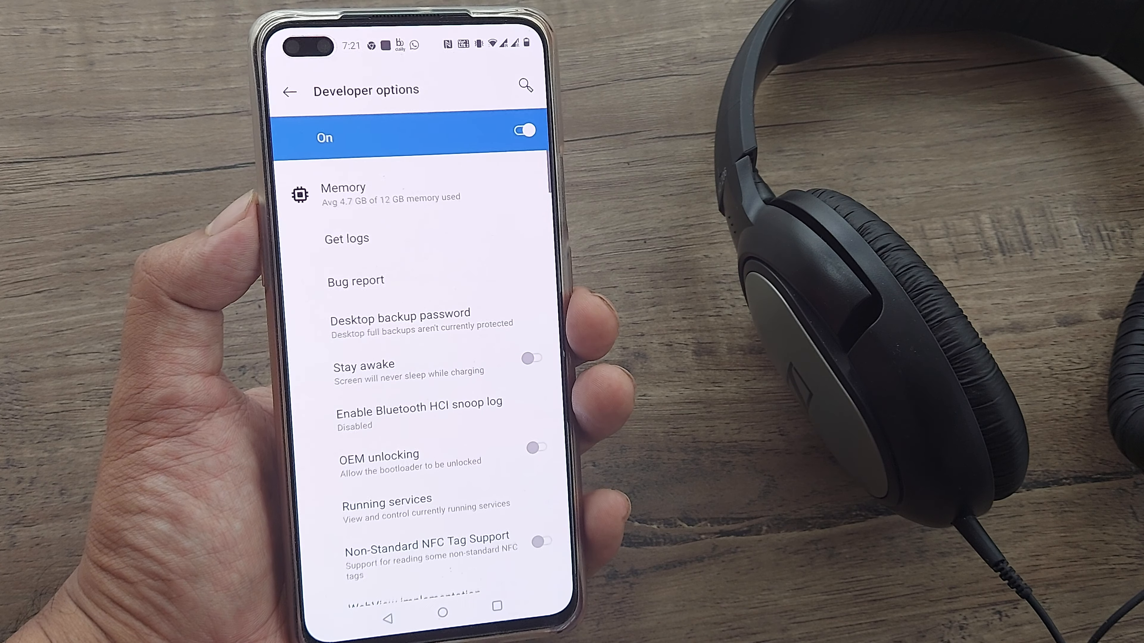
click(525, 87)
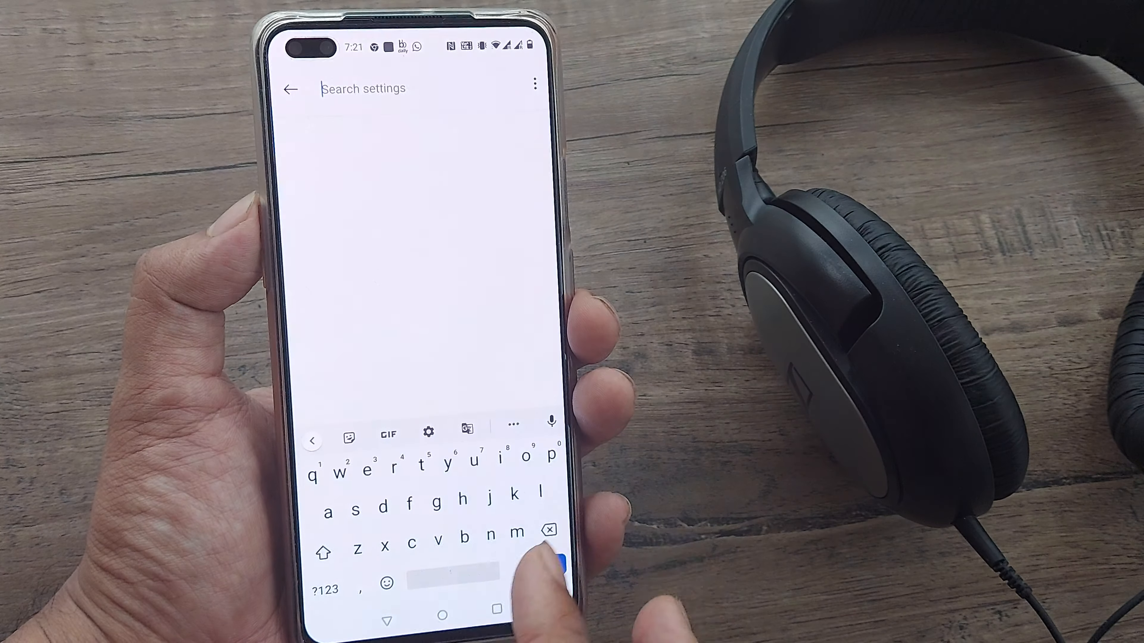
text(draw)
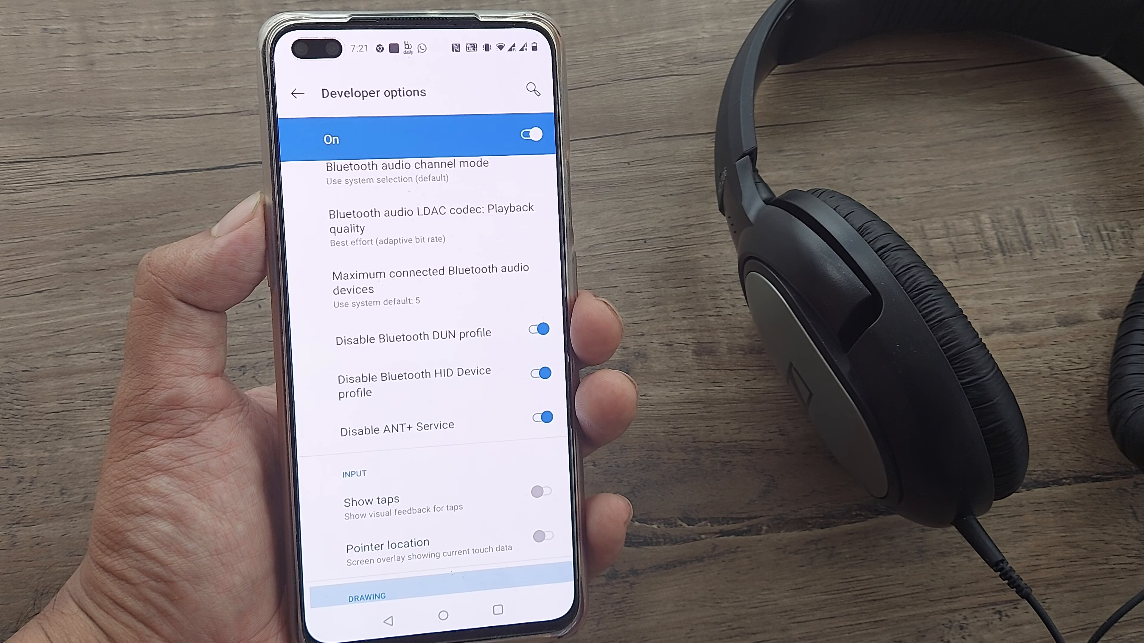
- Switch on Disable HW overlays under Hardware accelerated rendering in Developer options
scroll(down, 3)
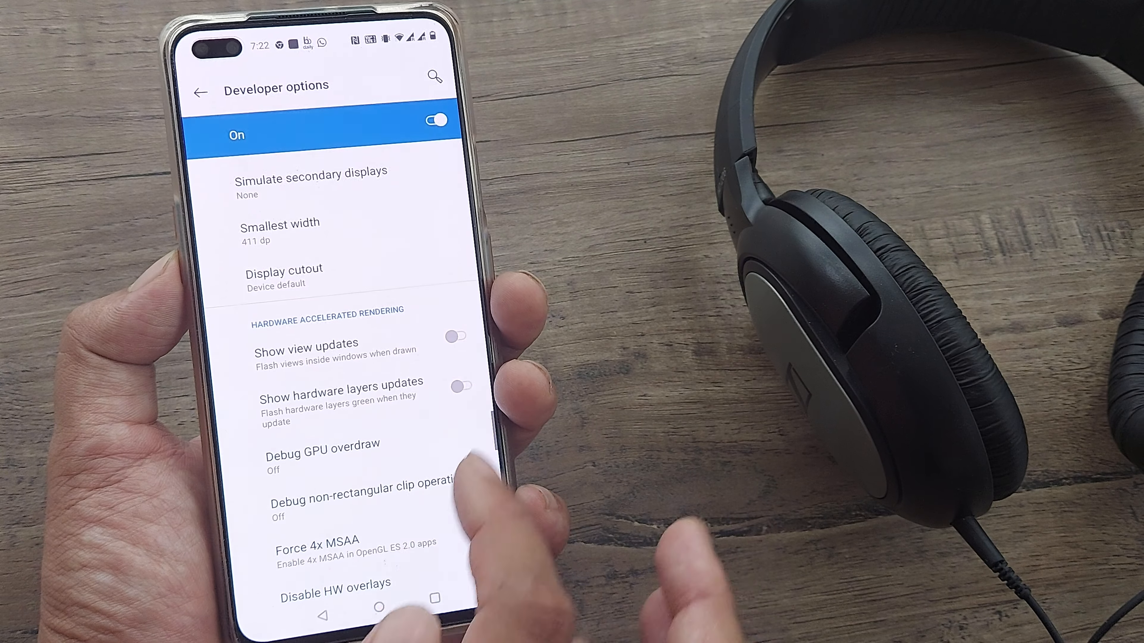
scroll(down, 3)
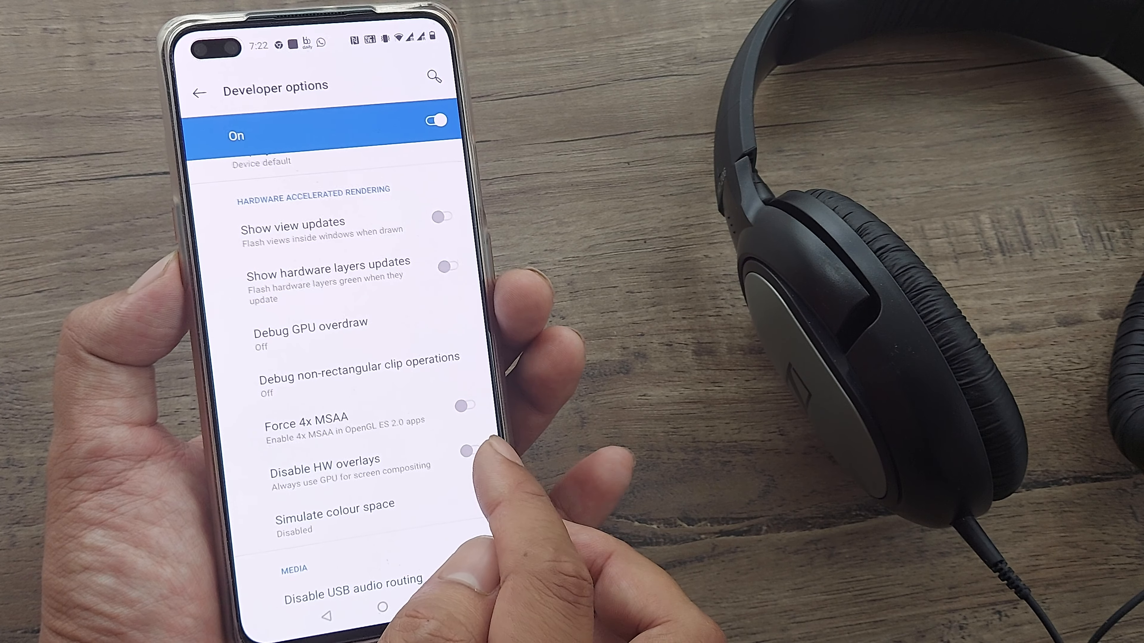
click(477, 451)
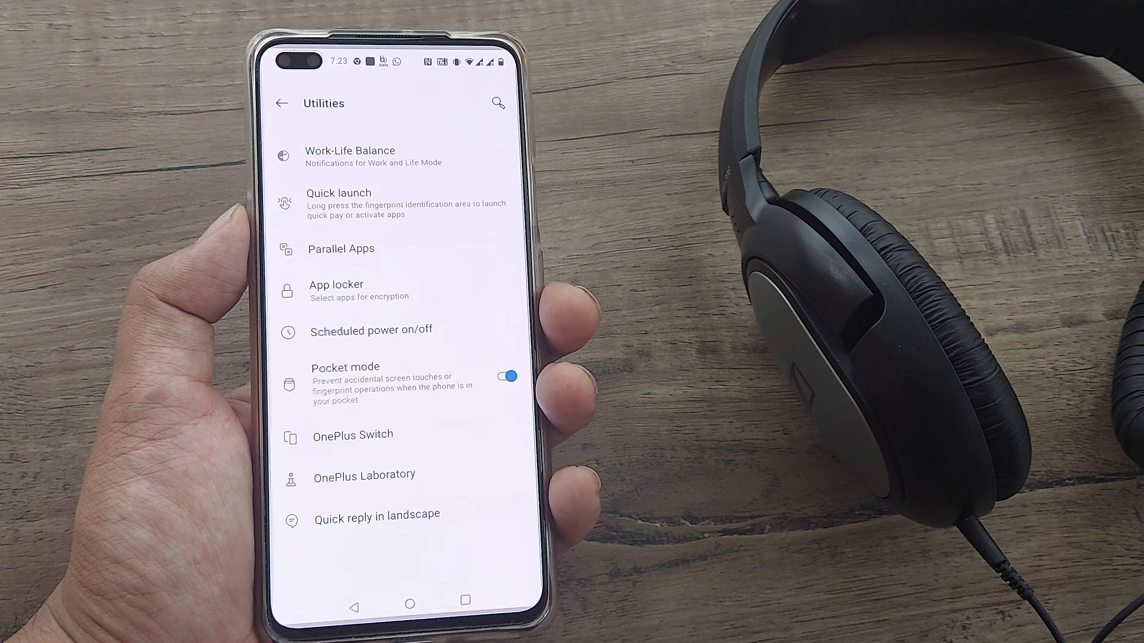
- Open OnePlus Laboratory from Utilities and view the Enable dark tone in more apps feature
click(364, 475)
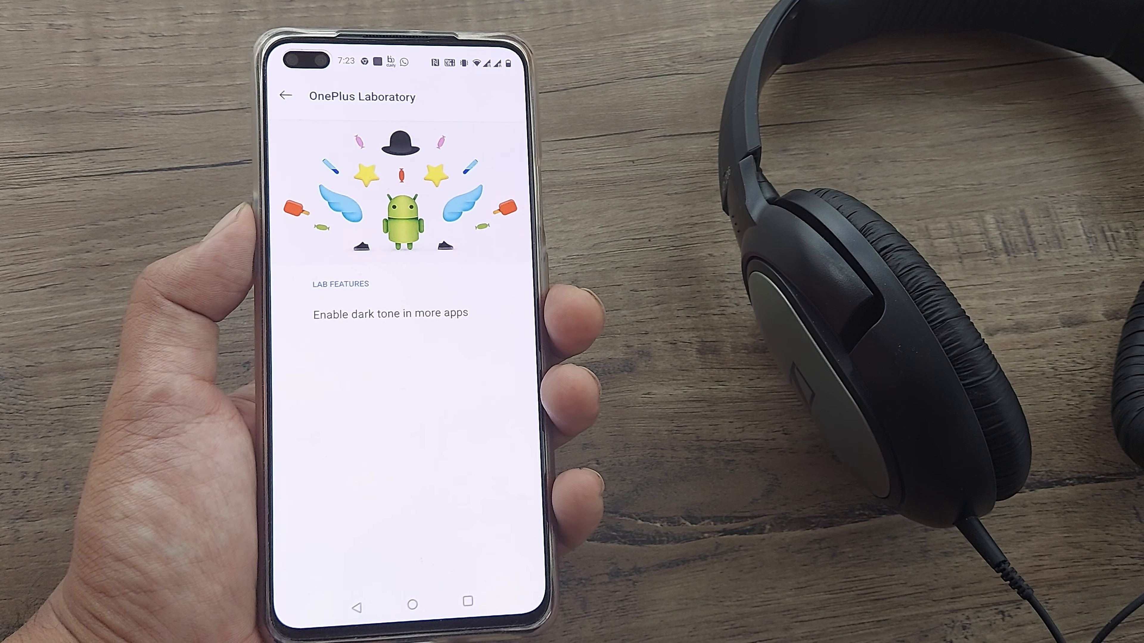
click(389, 313)
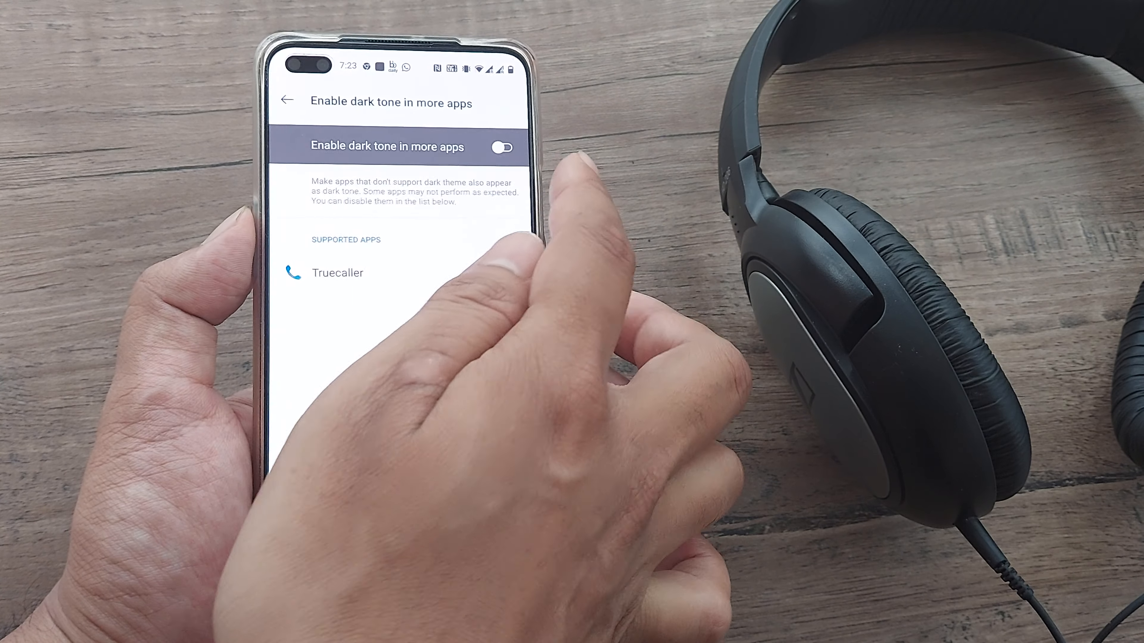
click(286, 100)
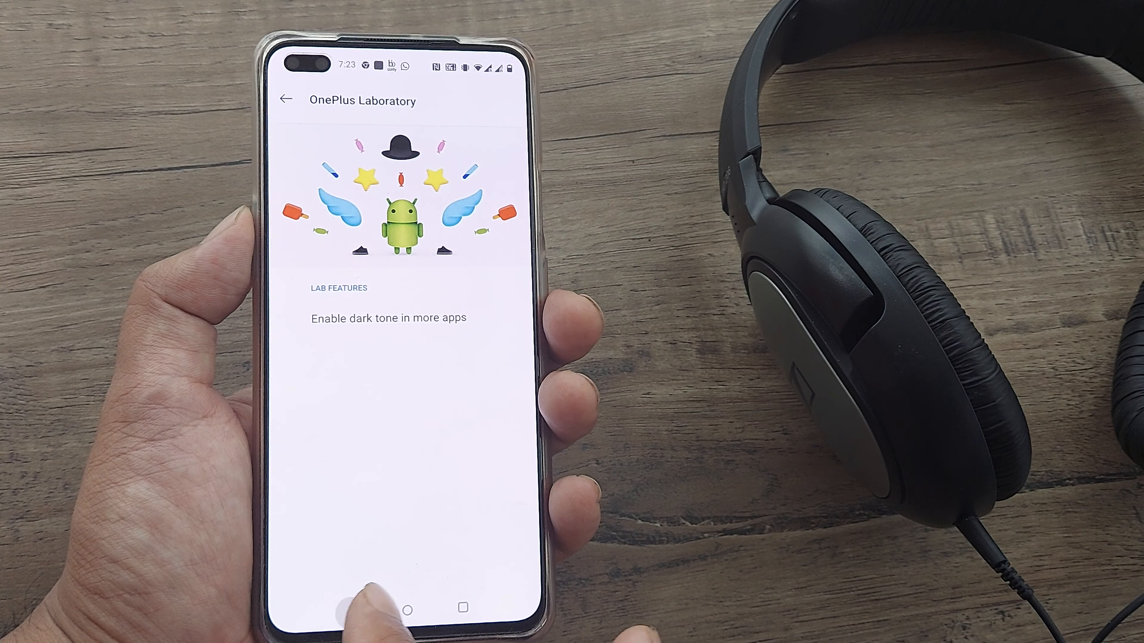
- Return to the main list and switch on Vibrant colour effect in Display settings
click(284, 99)
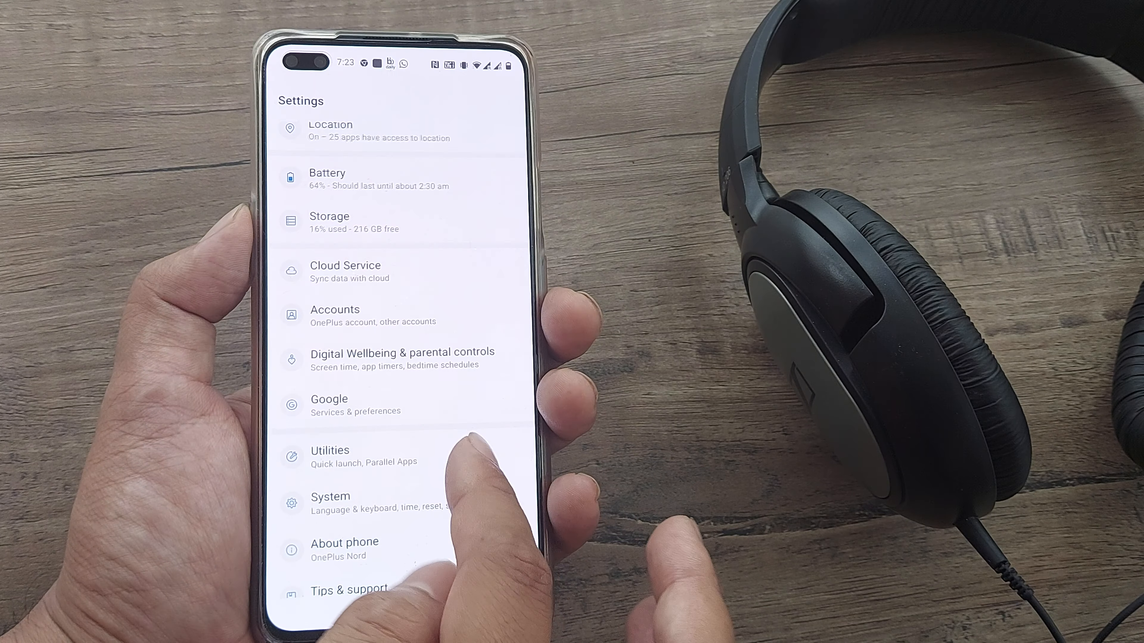
scroll(down, 3)
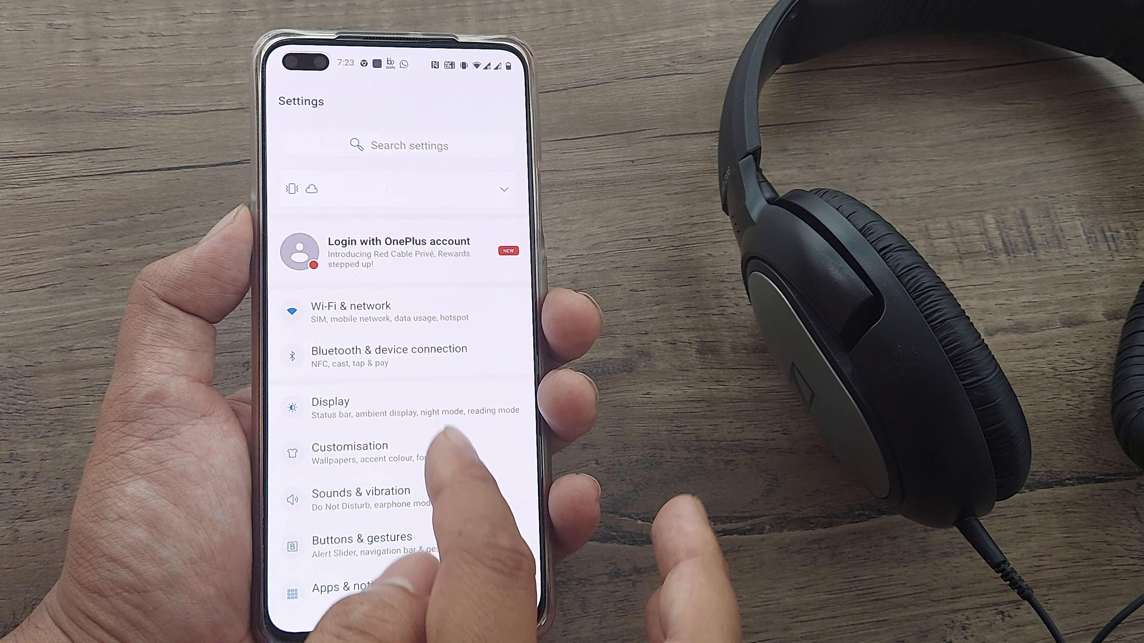
click(329, 406)
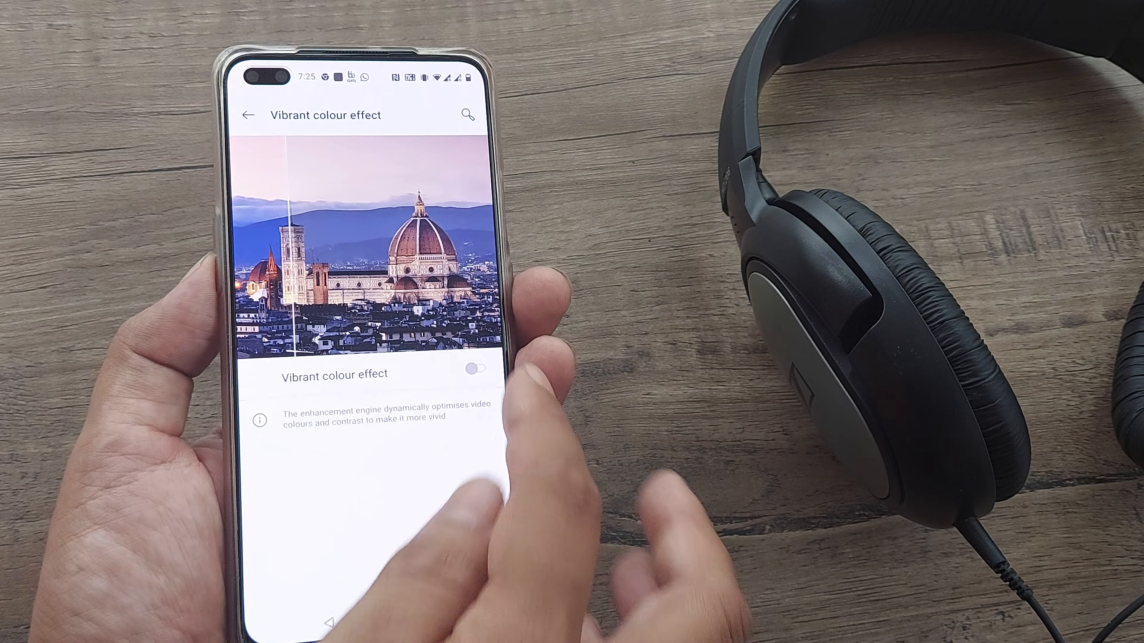
click(477, 369)
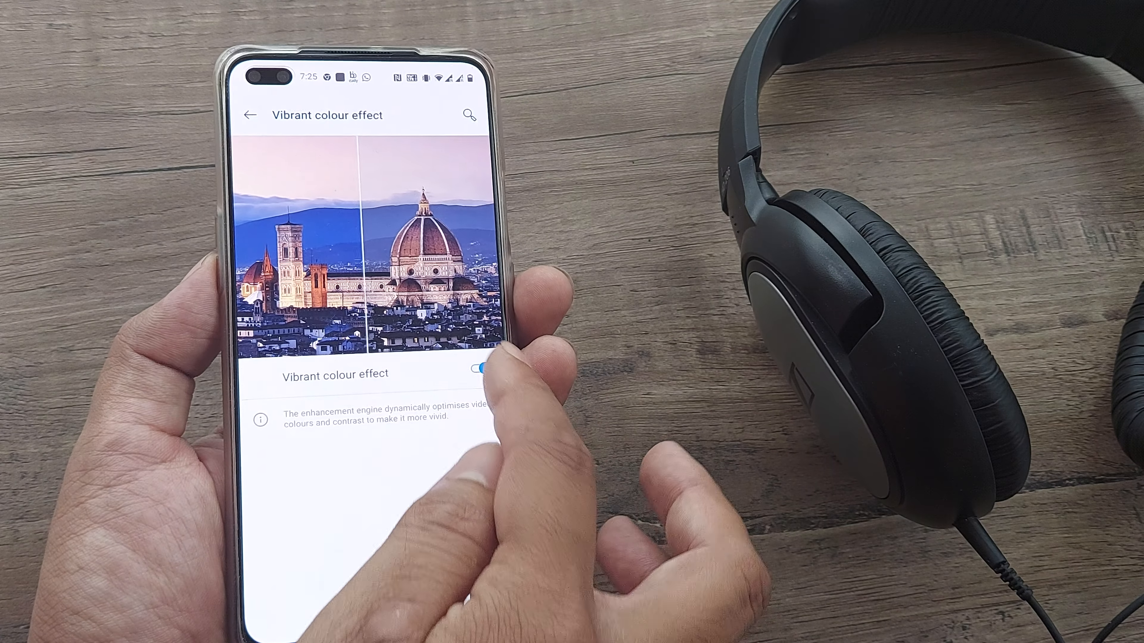
click(478, 368)
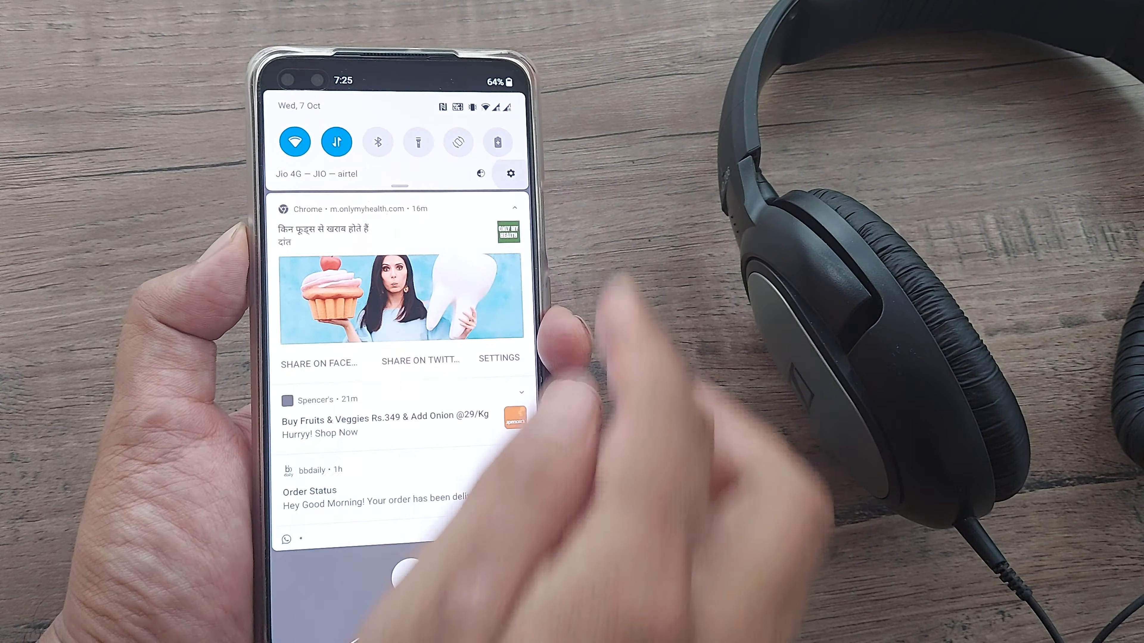
- Dismiss the notification shade and bring up the About phone details for the OnePlus Nord
click(510, 174)
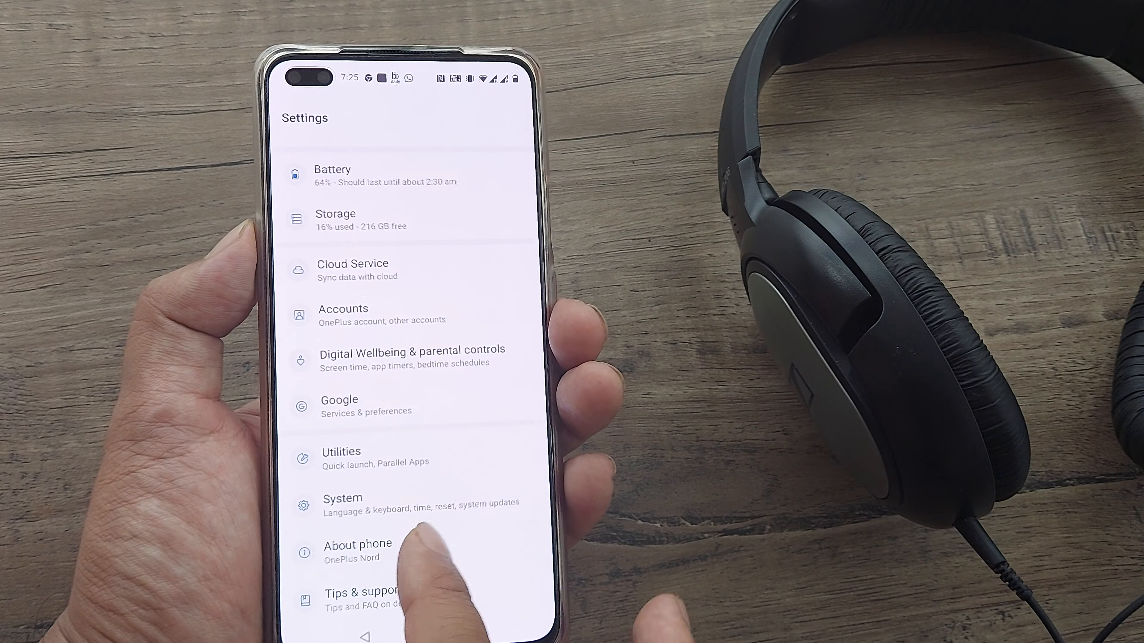
click(358, 550)
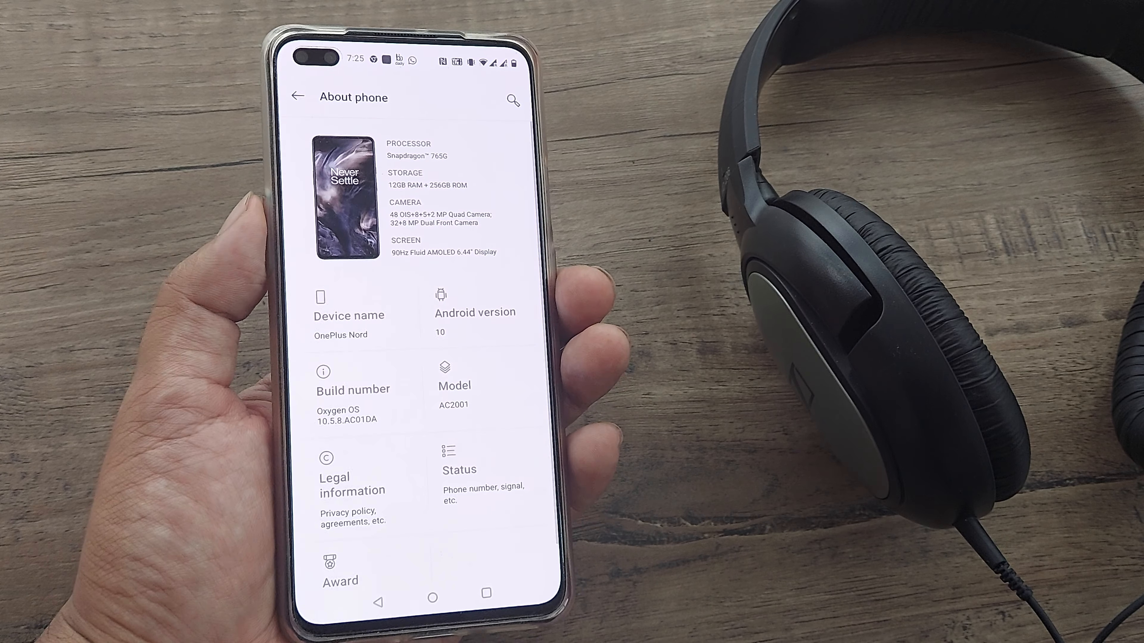